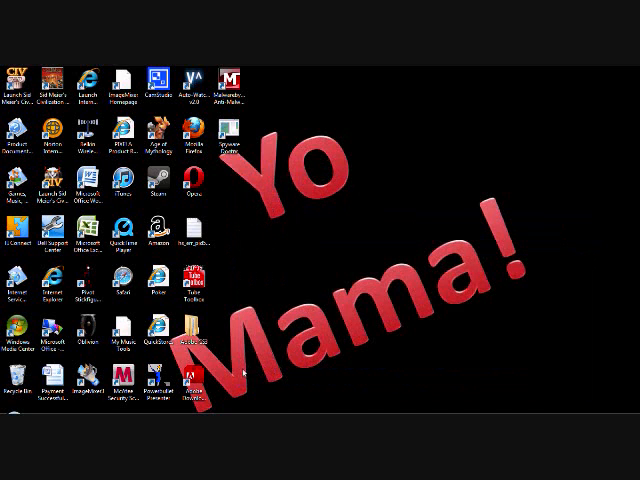
pyautogui.moveTo(278, 280)
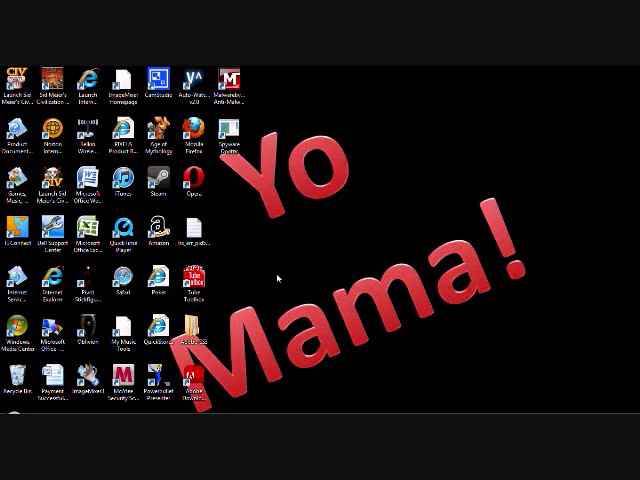
pyautogui.moveTo(340, 226)
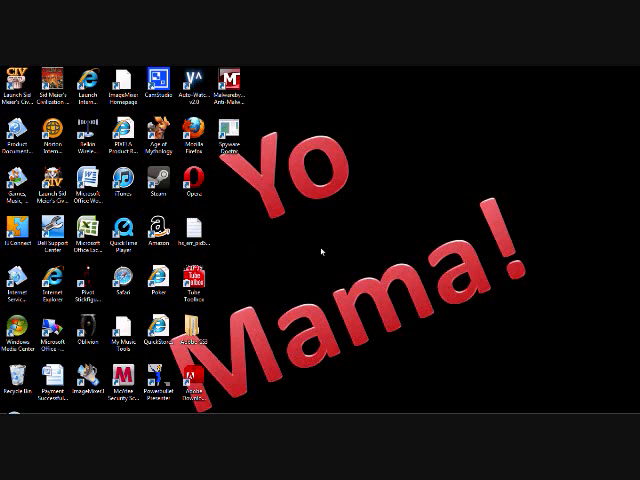
pyautogui.moveTo(275, 283)
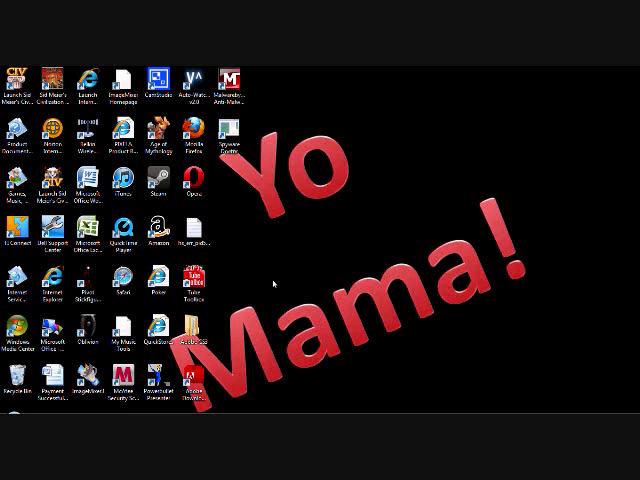
pyautogui.moveTo(428, 248)
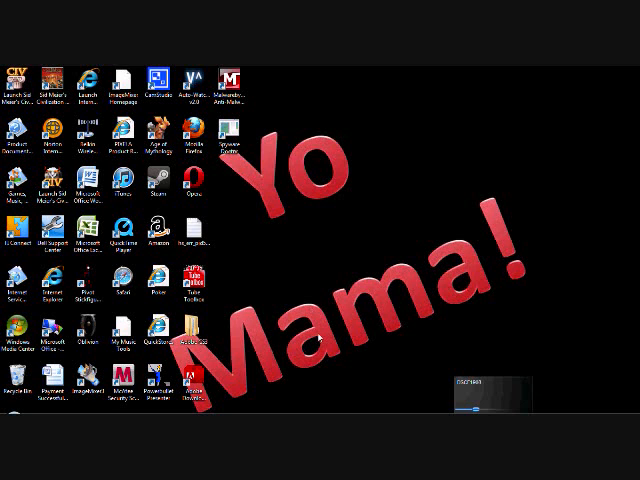
# Step: Navigate from Computer into the iPod's Internal Storage, DCIM and its photo folder
pyautogui.click(20, 410)
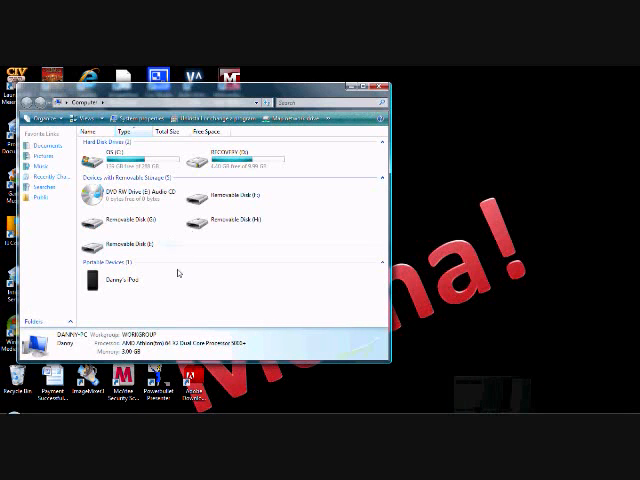
pyautogui.doubleClick(120, 278)
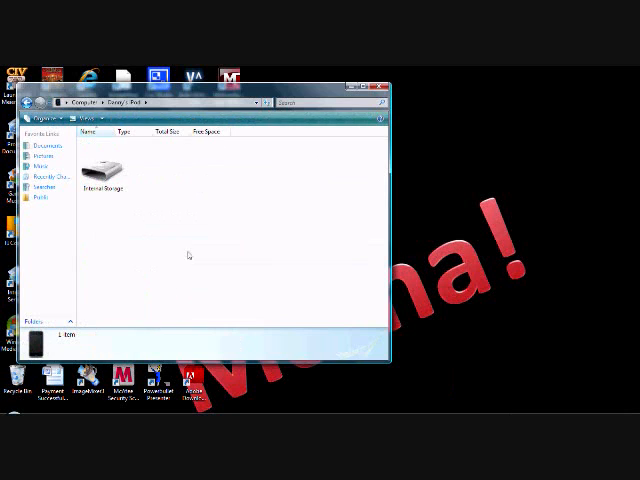
pyautogui.doubleClick(104, 168)
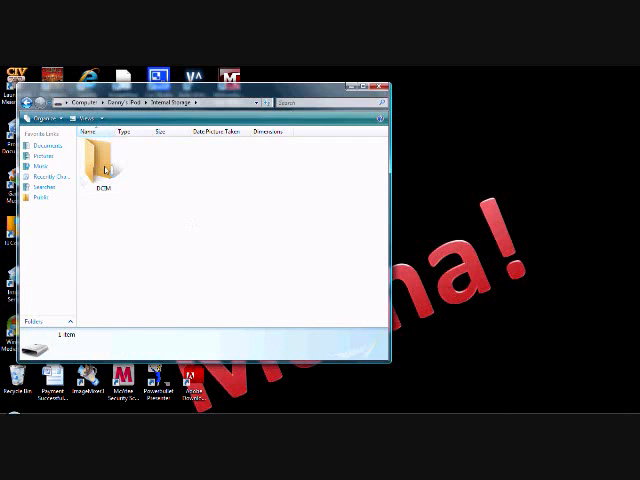
pyautogui.doubleClick(106, 162)
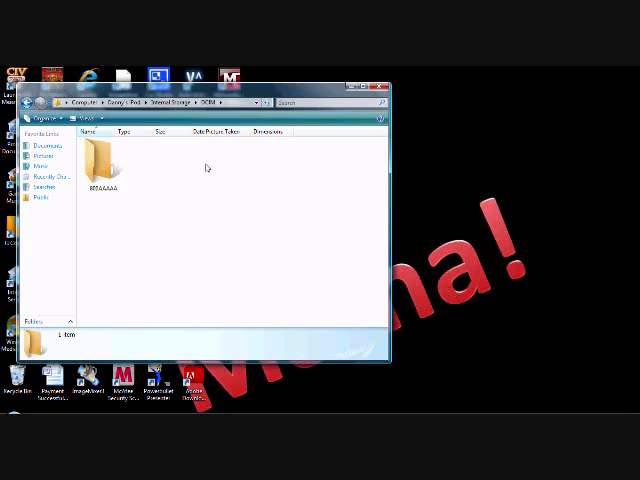
pyautogui.doubleClick(98, 147)
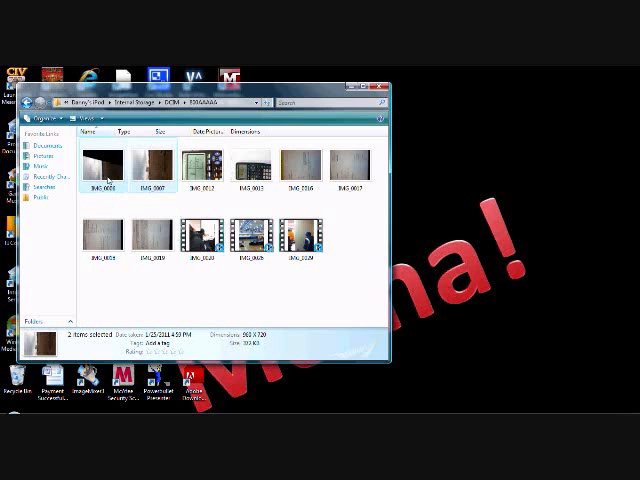
# Step: Copy the two selected iPod photos via the right-click menu
pyautogui.rightClick(105, 165)
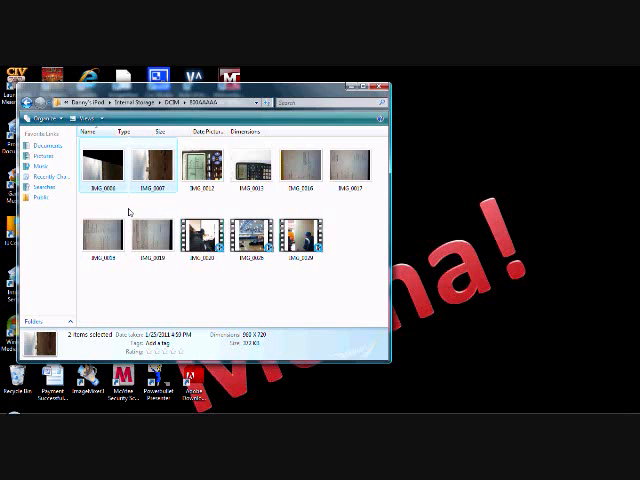
pyautogui.moveTo(188, 197)
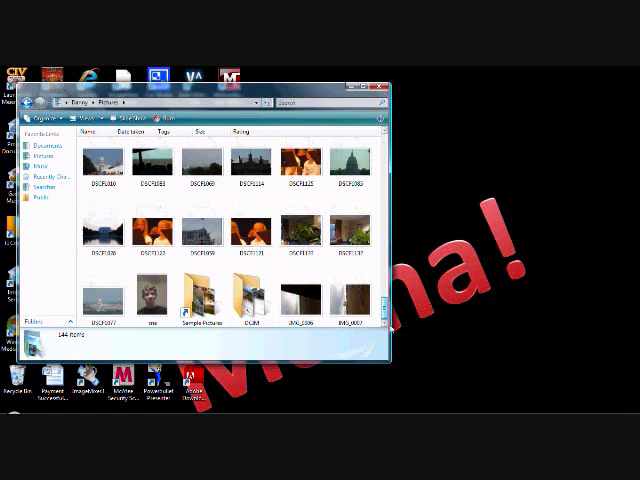
# Step: Paste the two photos into Pictures and close the Explorer window
pyautogui.rightClick(370, 278)
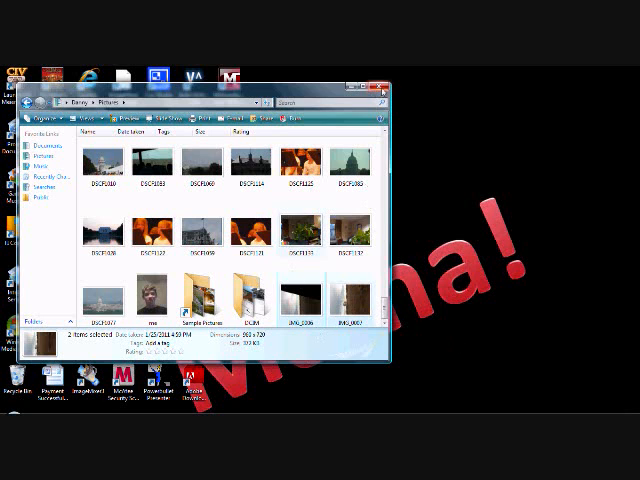
pyautogui.click(386, 91)
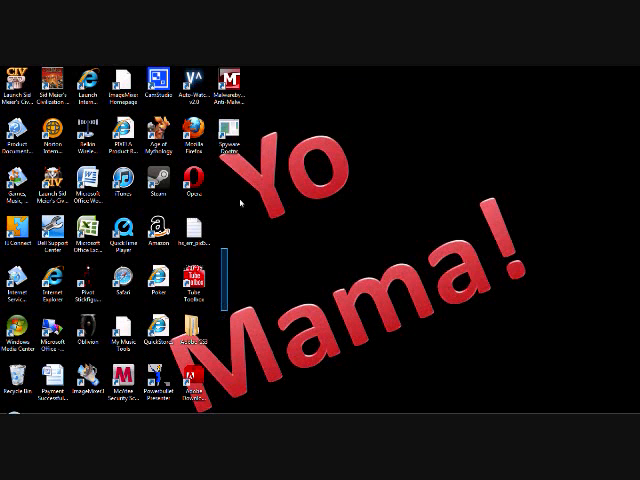